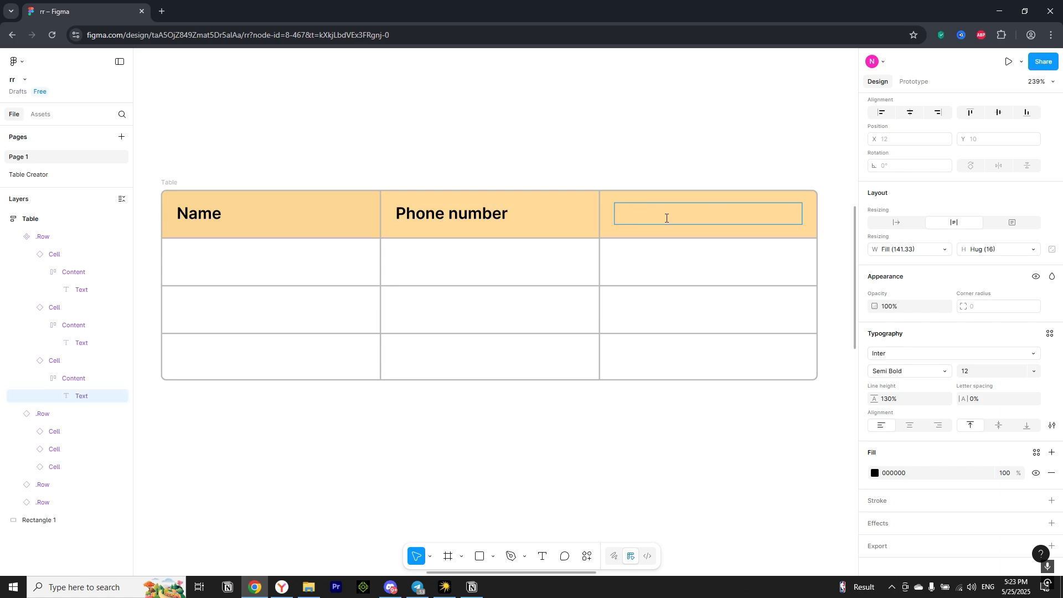
Enter the label 'SUBSCRIBE ;)' into the third orange header cell
text(SUBSCRIBE)
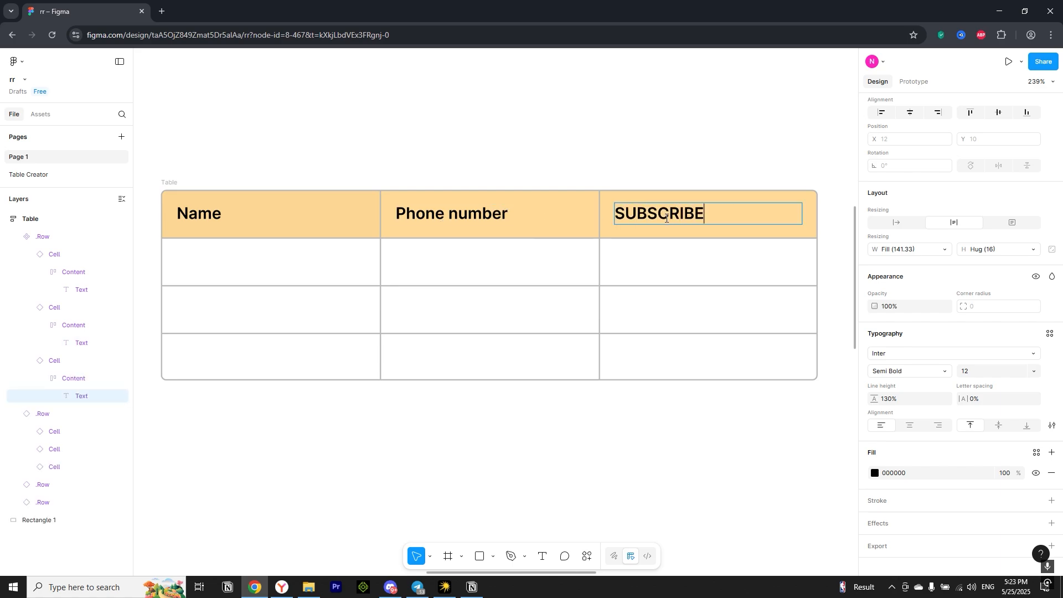
text(;)
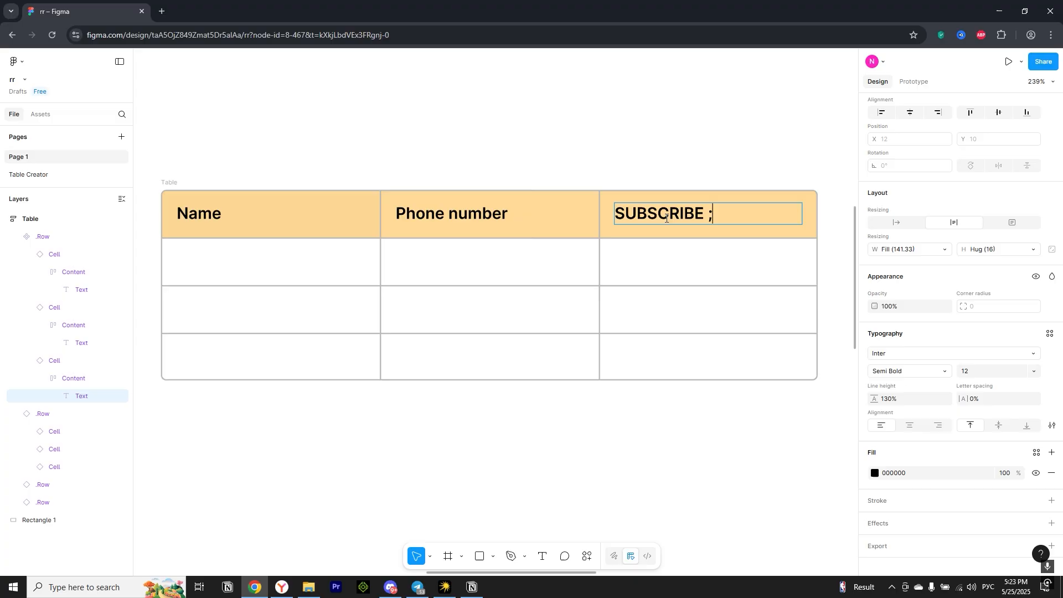
text())
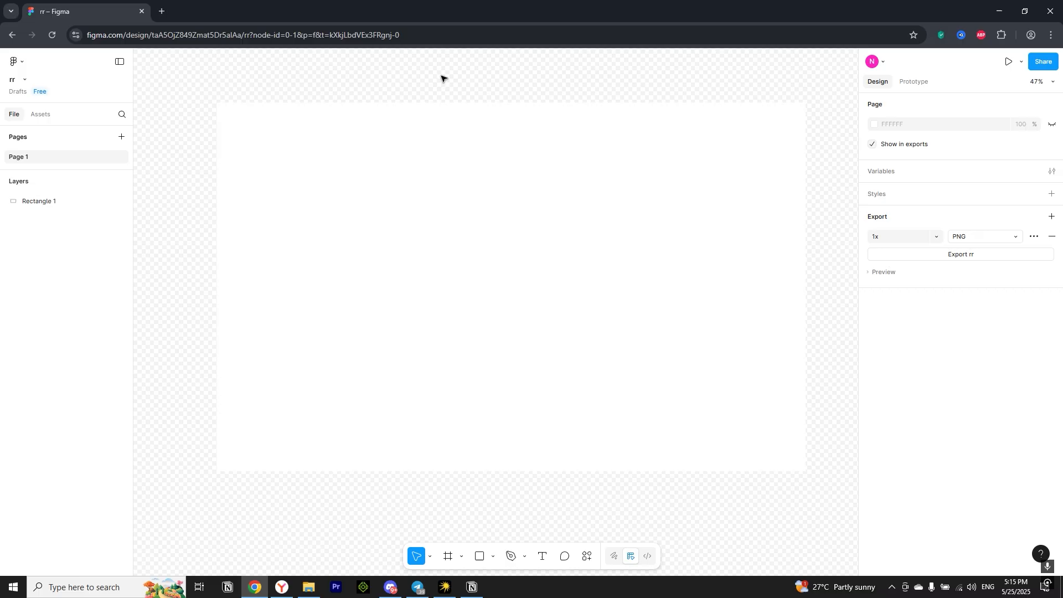
Reach Manage plugins from the main Figma menu's Plugins entry
click(13, 62)
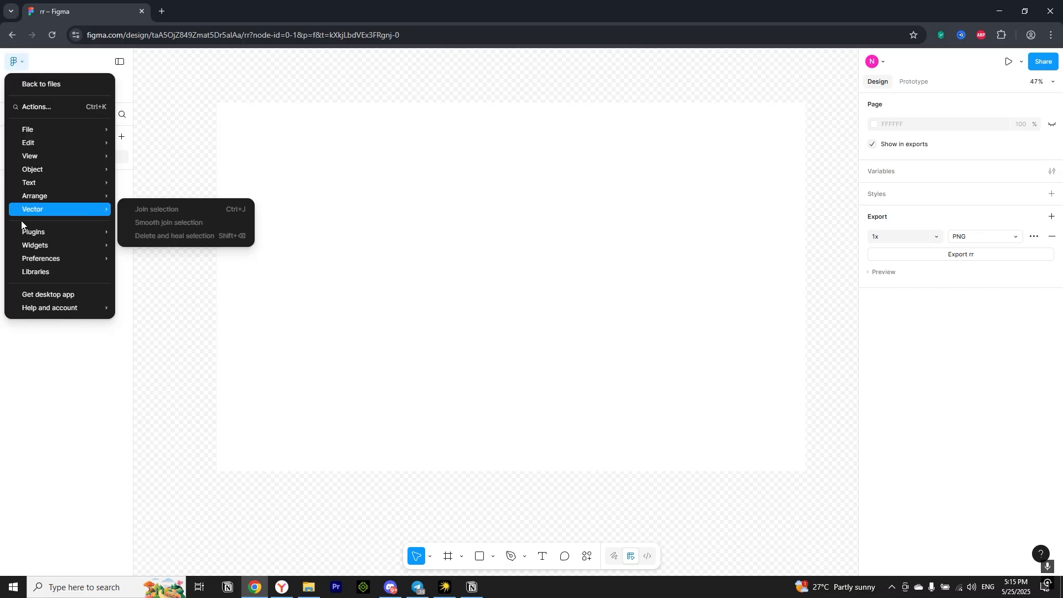
mouse_move(34, 233)
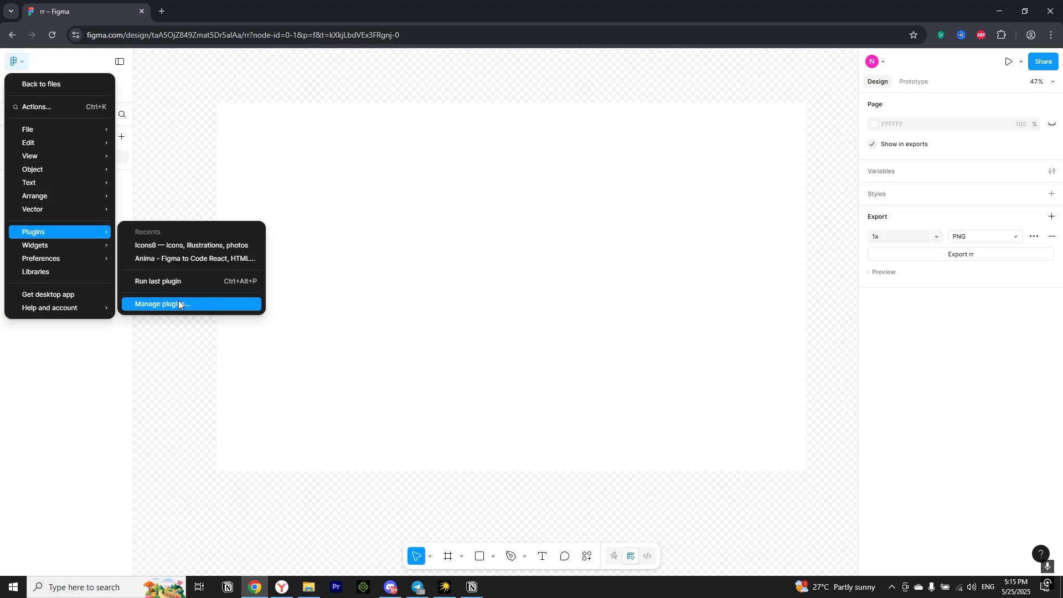
click(177, 303)
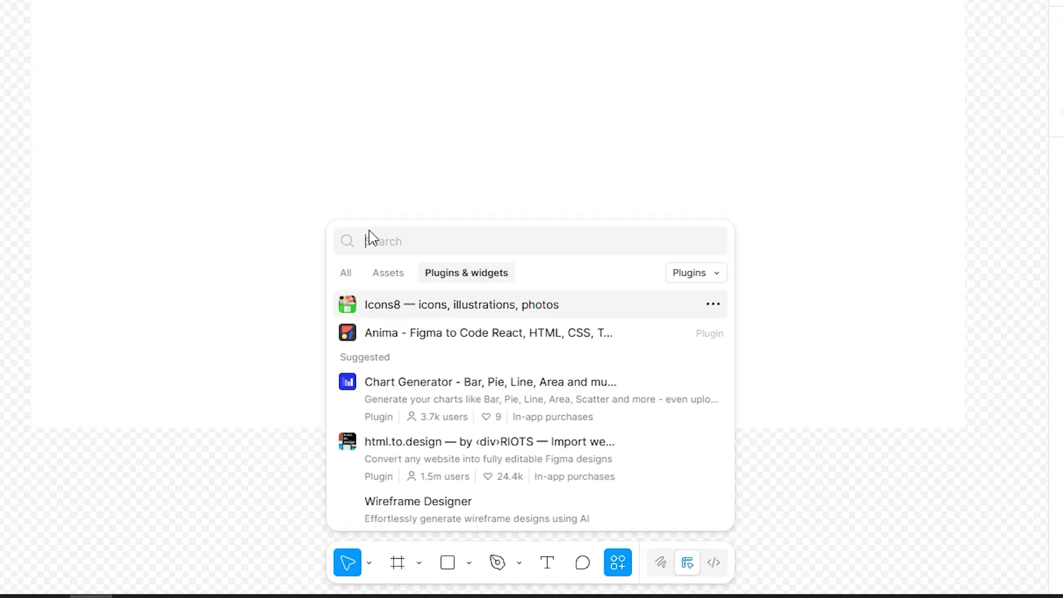
Search 'table creator', pick the Table Creator plugin and run it
text(table creator)
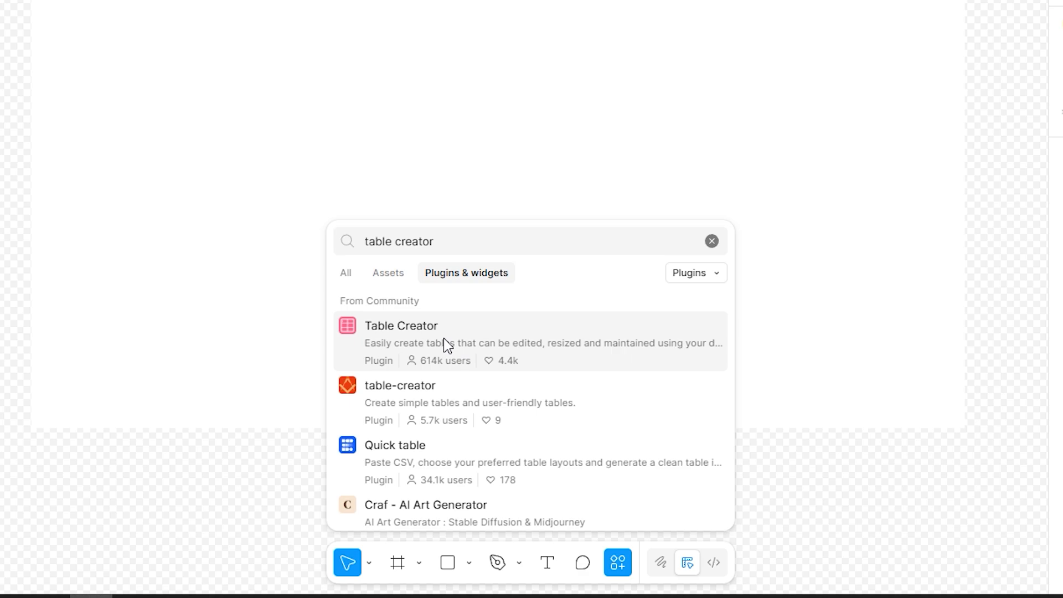
click(401, 325)
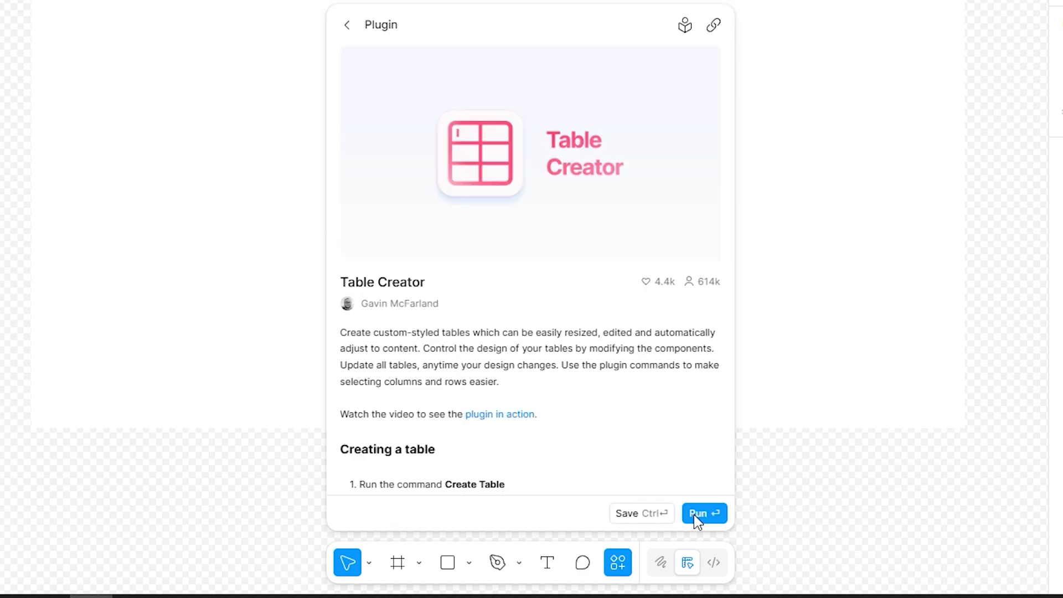
click(705, 514)
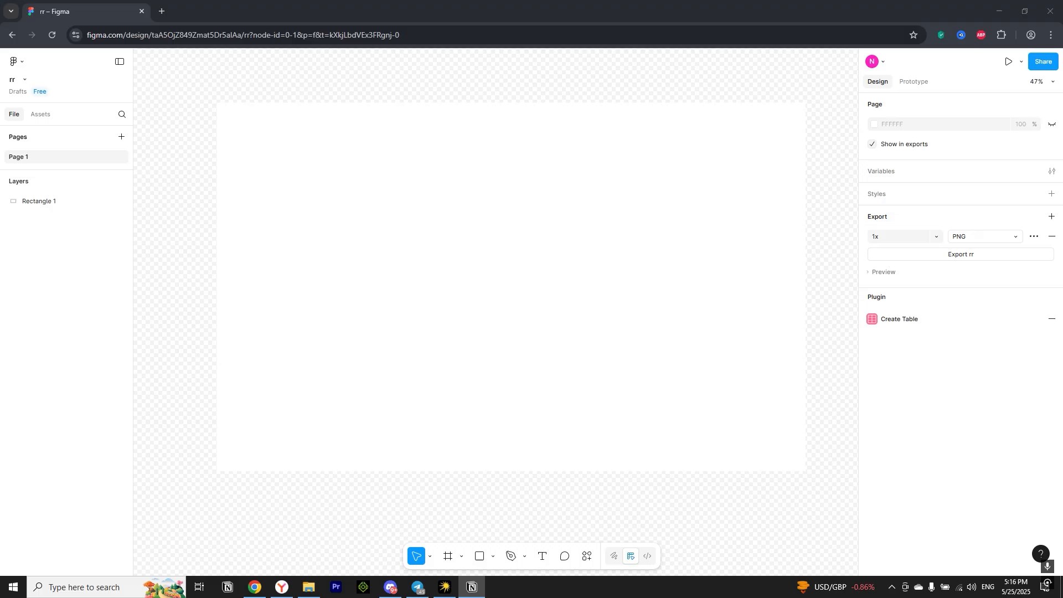
Select the white rectangle and bring up the canvas context menu for Table Creator commands
click(39, 200)
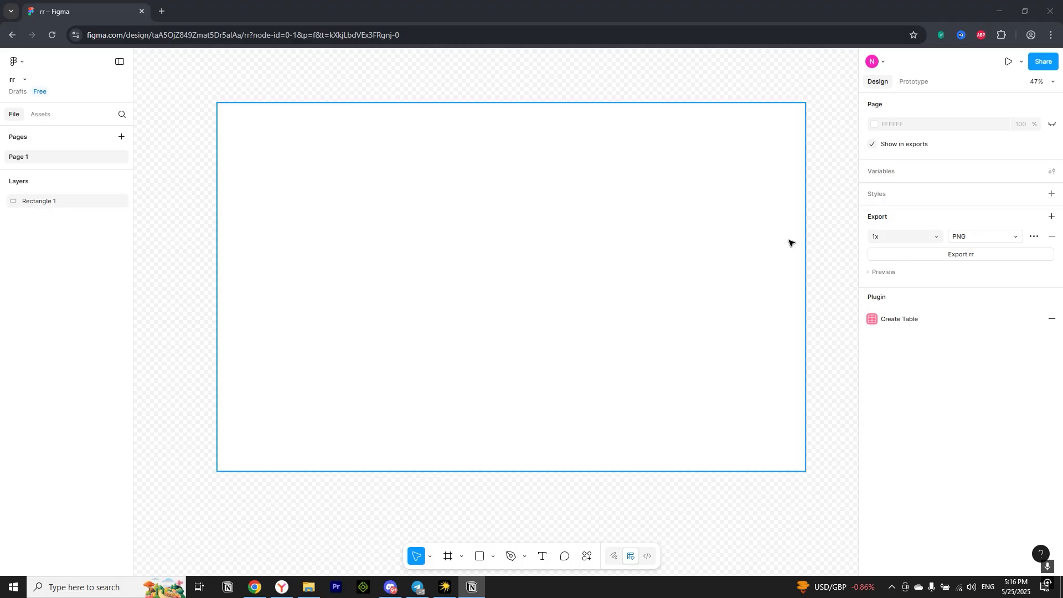
right_click(791, 243)
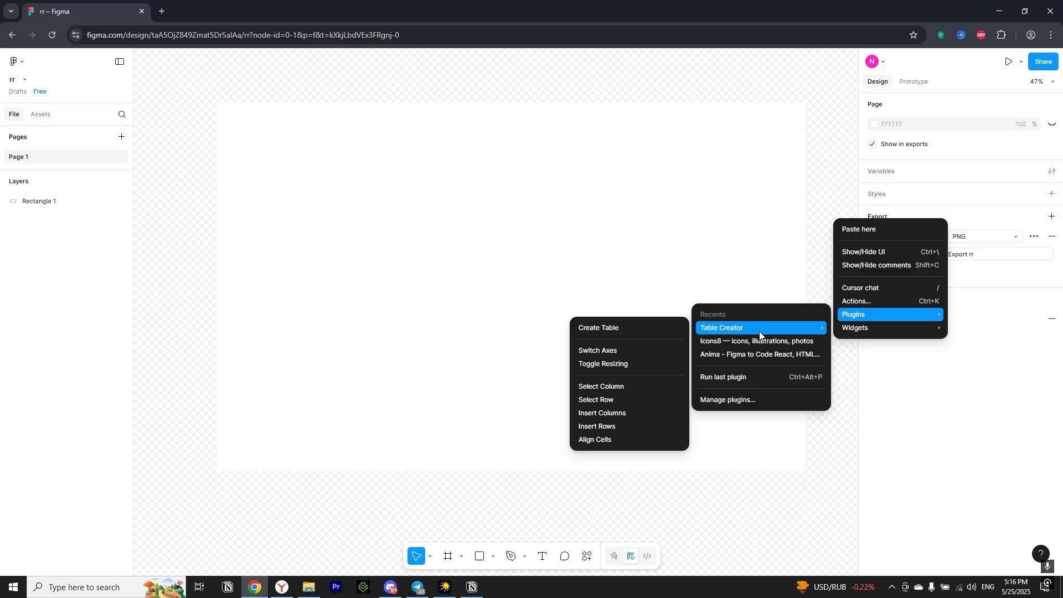
mouse_move(599, 334)
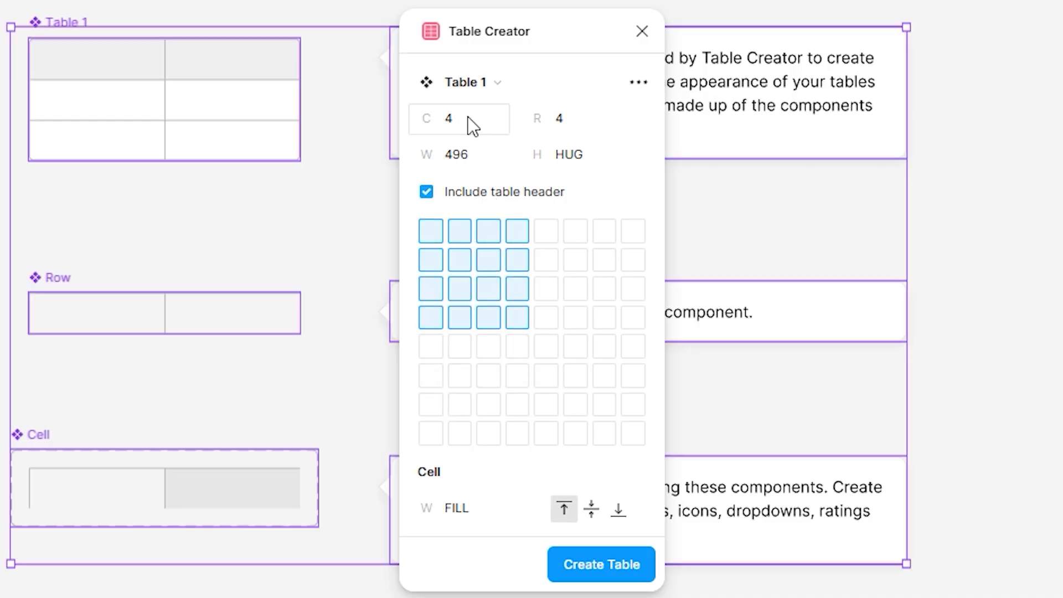
Set columns to 3 with 4 rows and header kept, and create the table
click(459, 119)
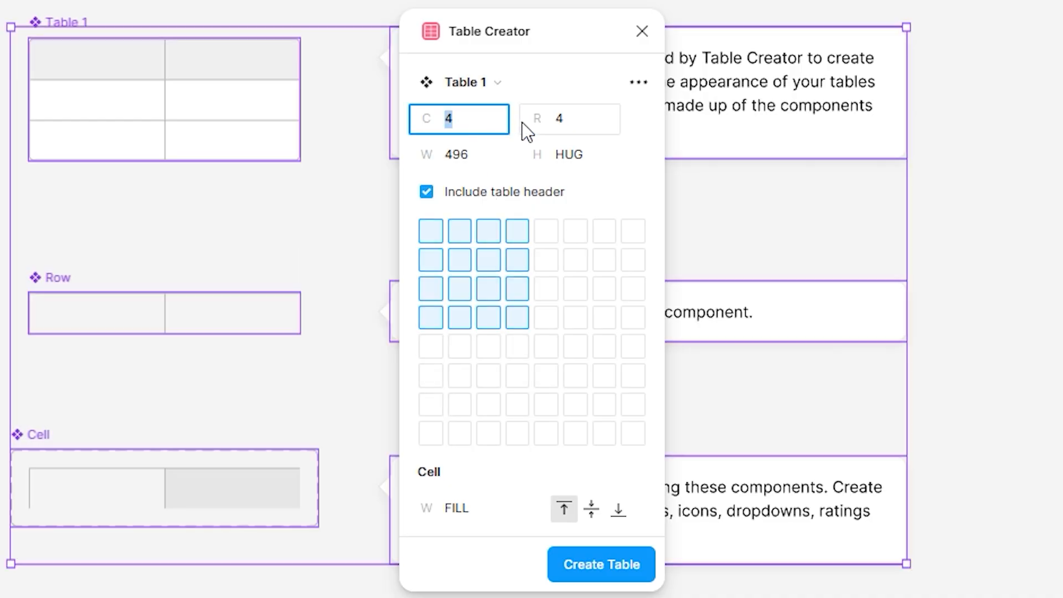
click(571, 118)
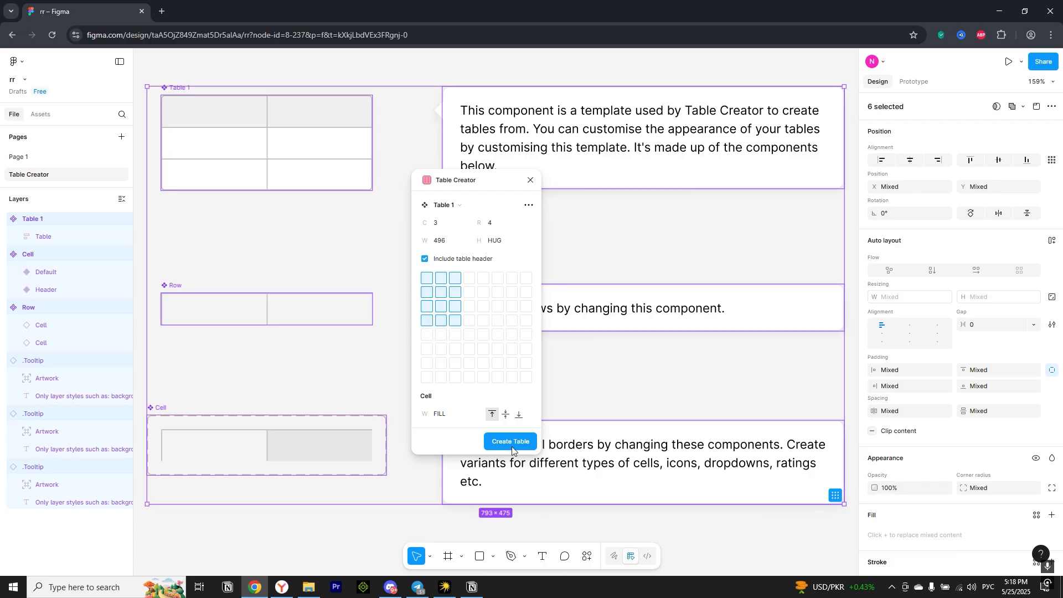
click(510, 440)
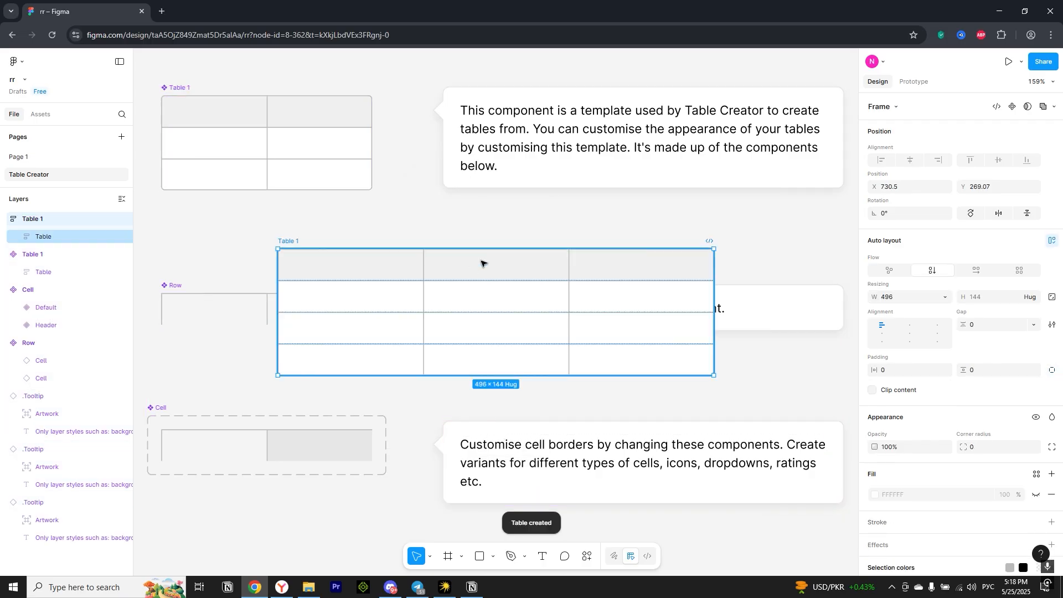
drag(482, 264, 496, 237)
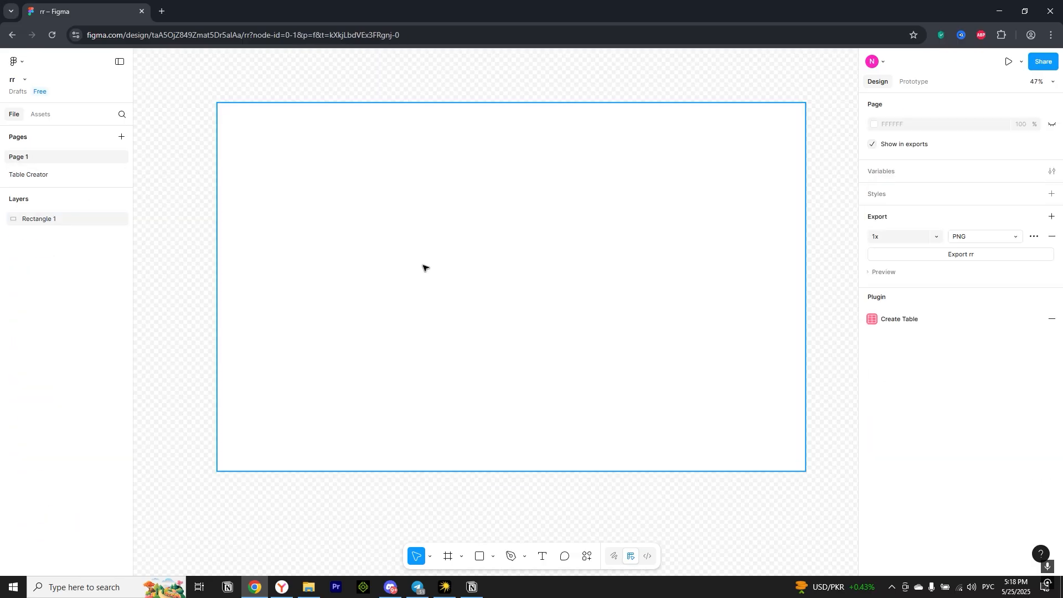
Paste the copied 3x4 table onto Page 1 over the white rectangle
click(900, 319)
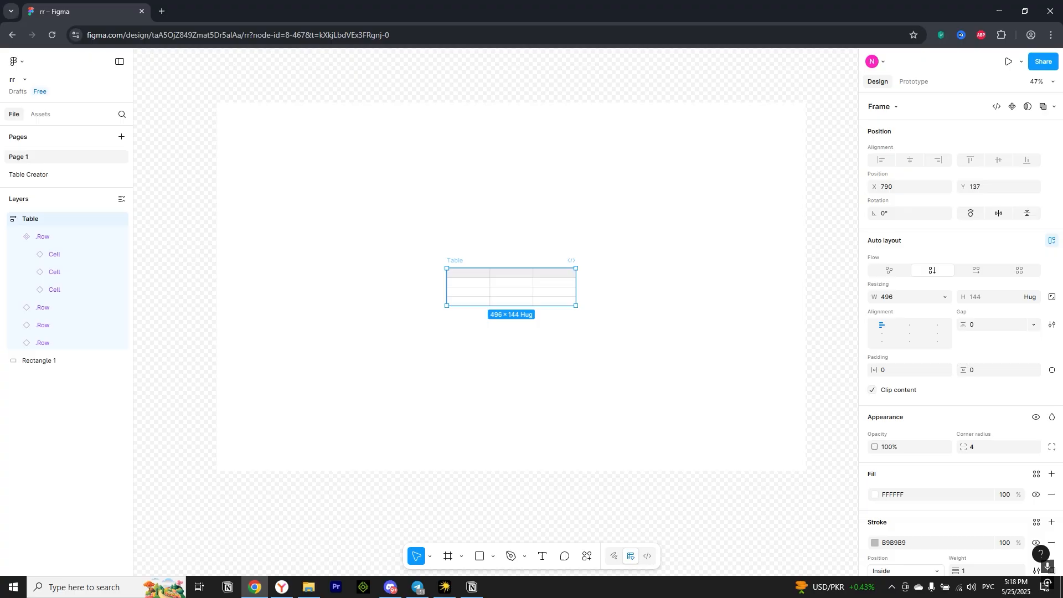
mouse_move(448, 269)
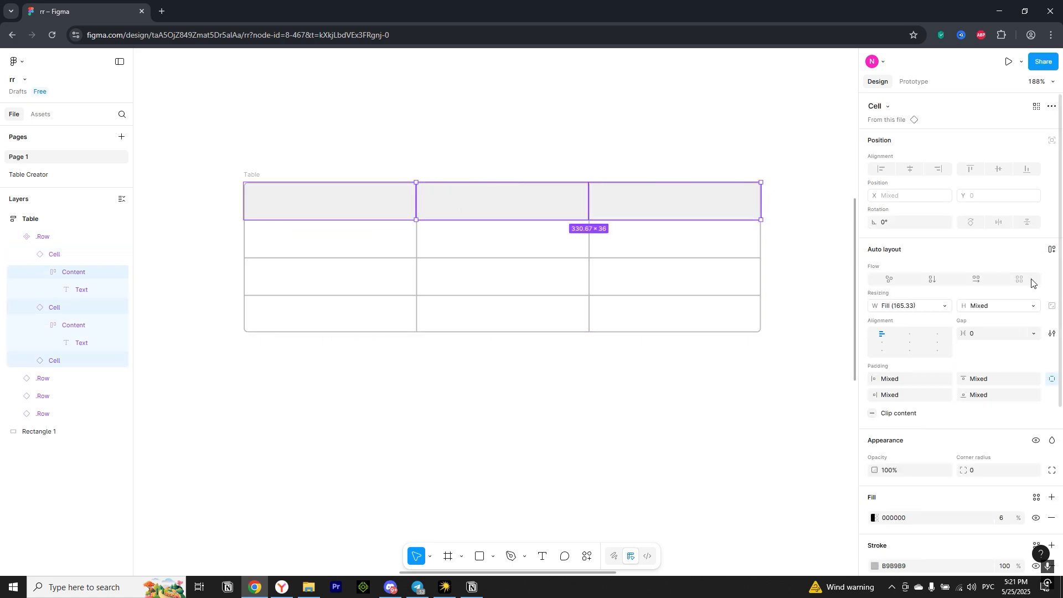
Change the header cells' fill colour to orange in the colour picker
scroll(down, 3)
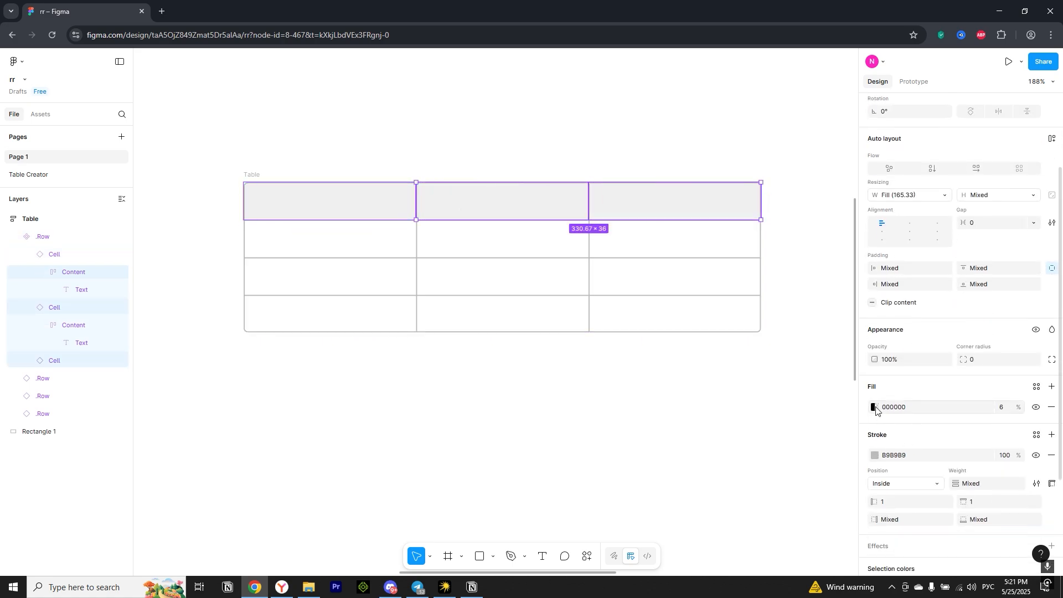
click(873, 407)
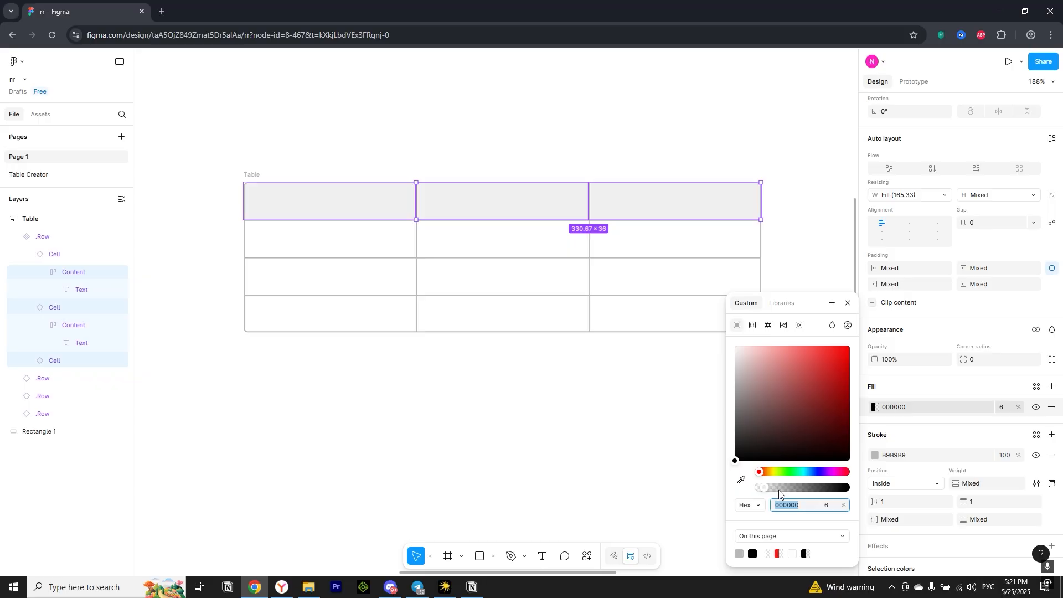
drag(780, 488, 819, 488)
text(Phone number)
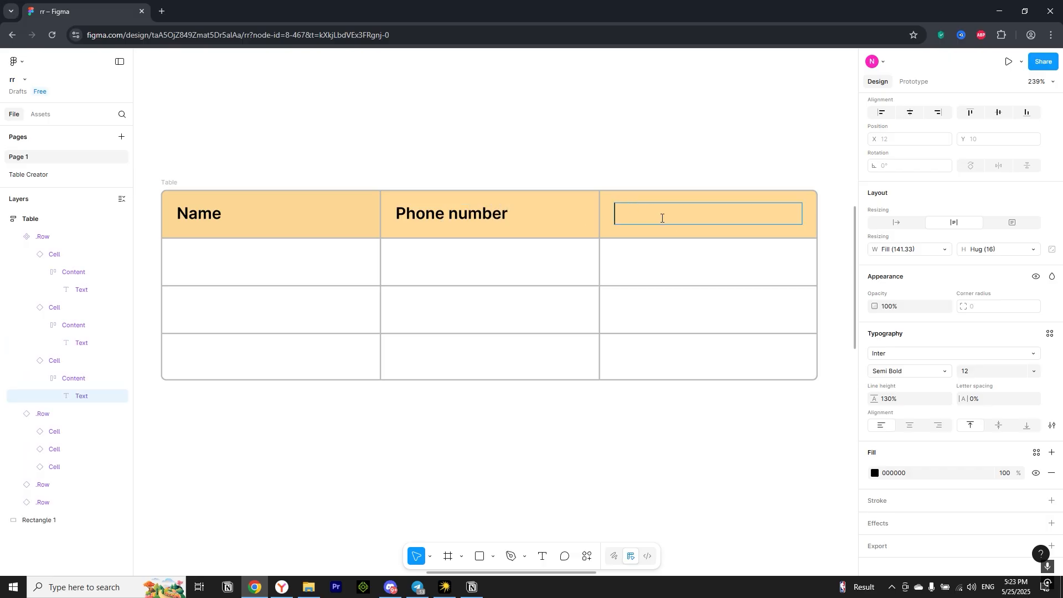
Label the third header cell 'SUBSCRIBE ;)' to complete the header row
text(SUBSCRIBE)
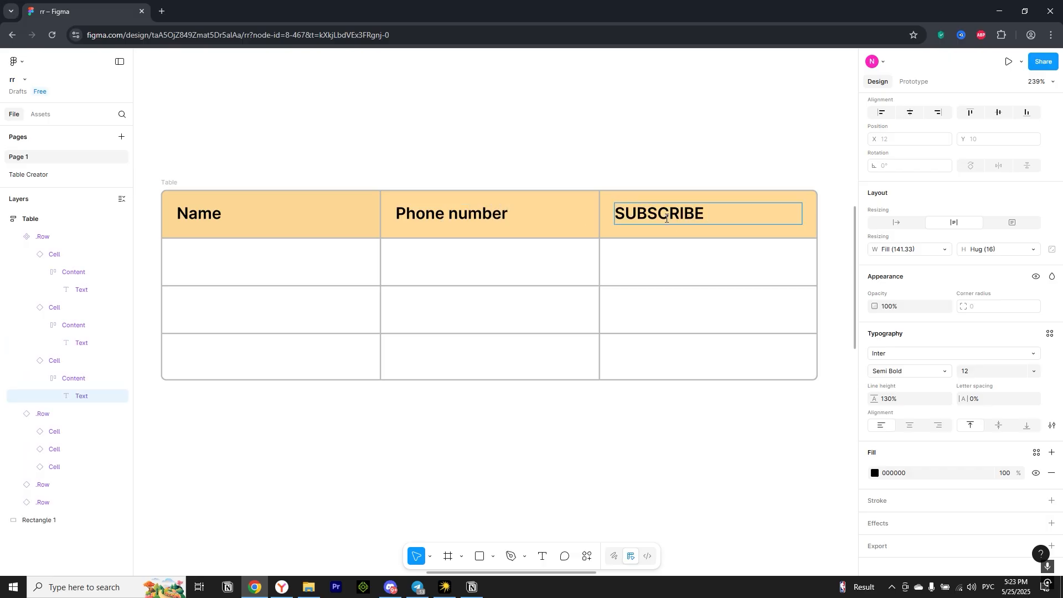
text(;))
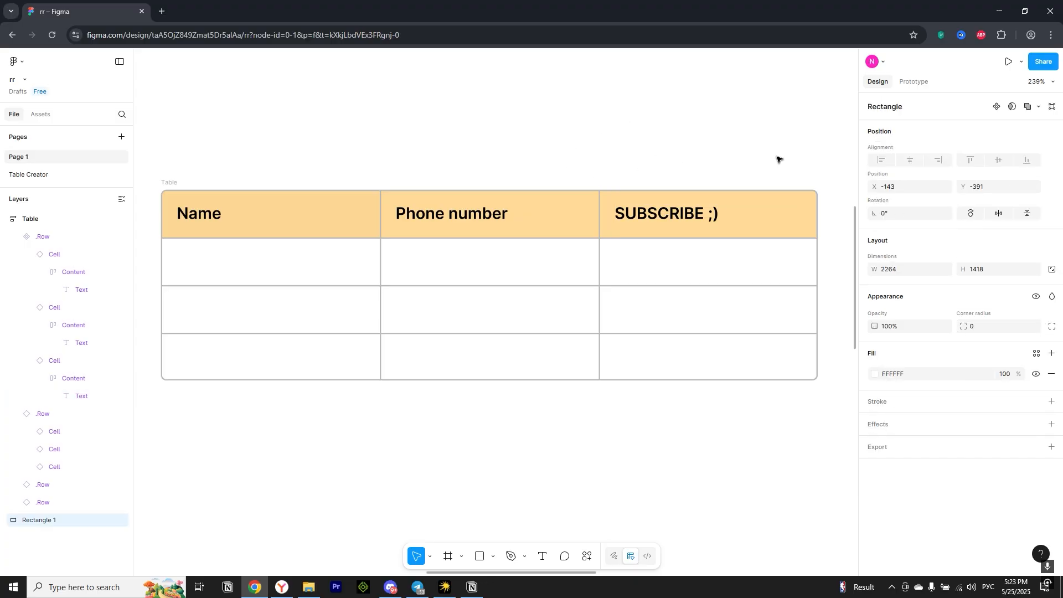
mouse_move(661, 118)
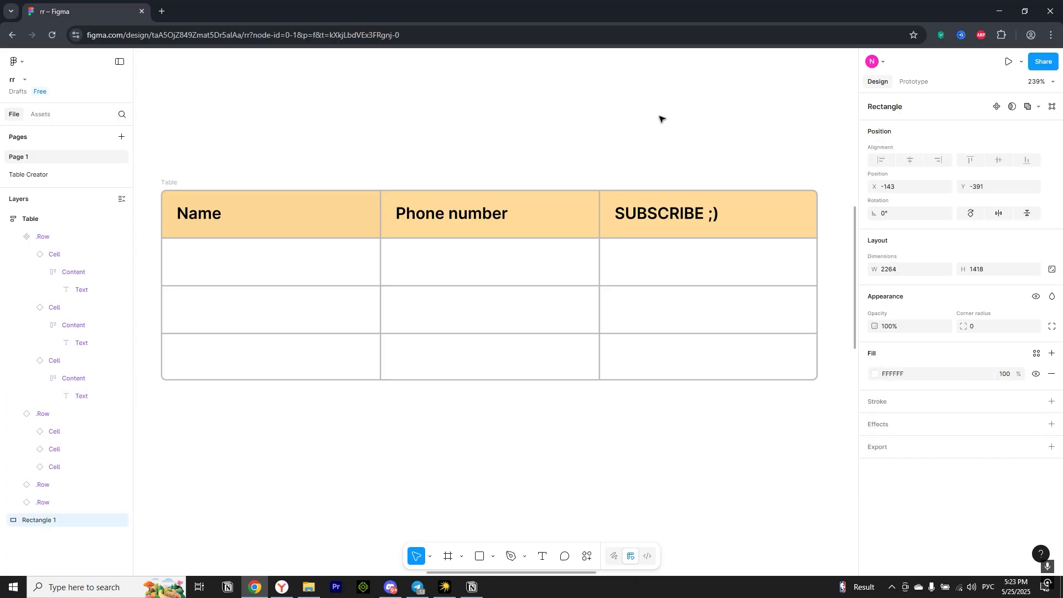